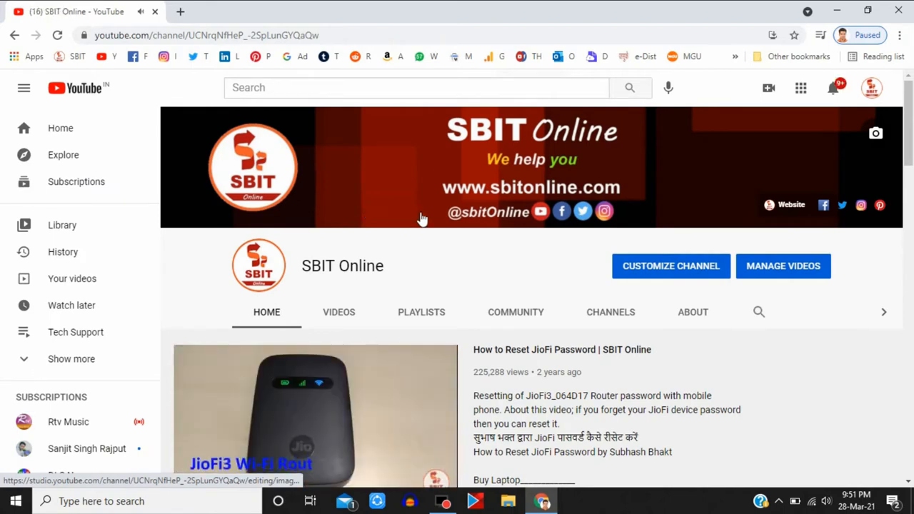
pyautogui.moveTo(832, 87)
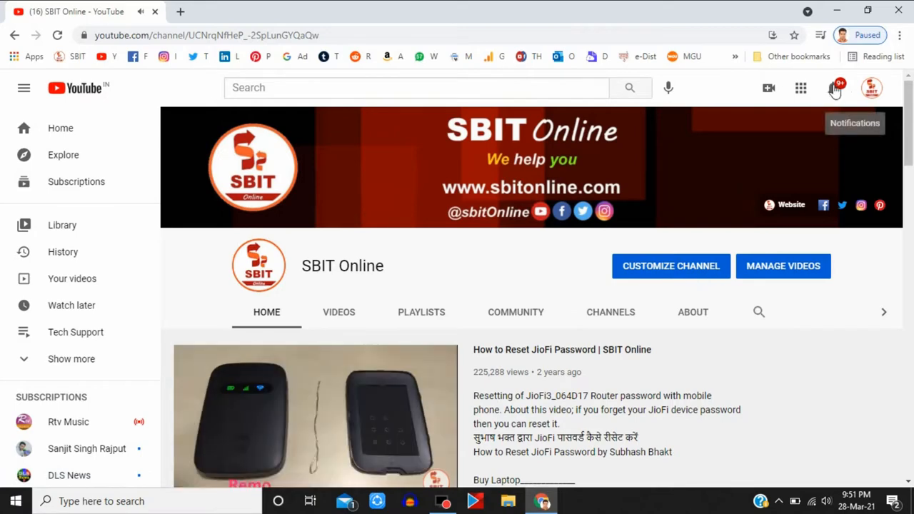
# Step: Go from the channel page to YouTube Studio via the account menu
pyautogui.click(870, 87)
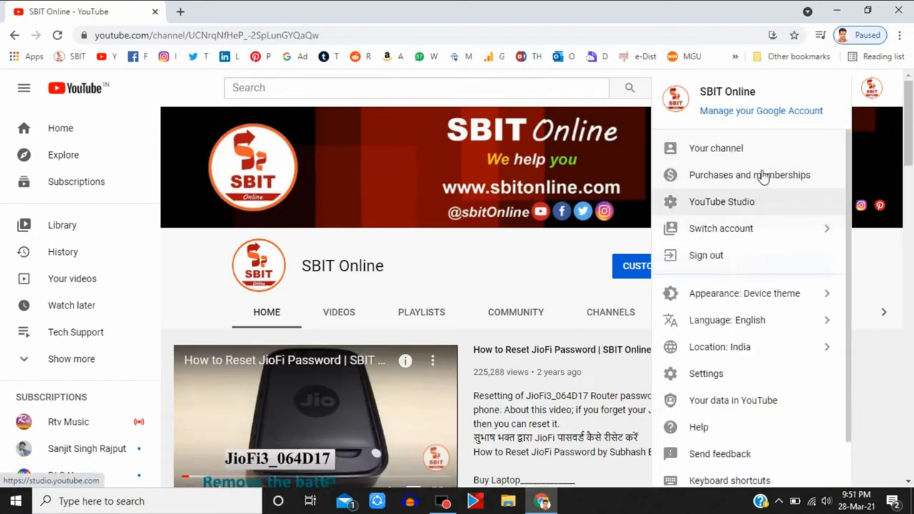
pyautogui.moveTo(765, 171)
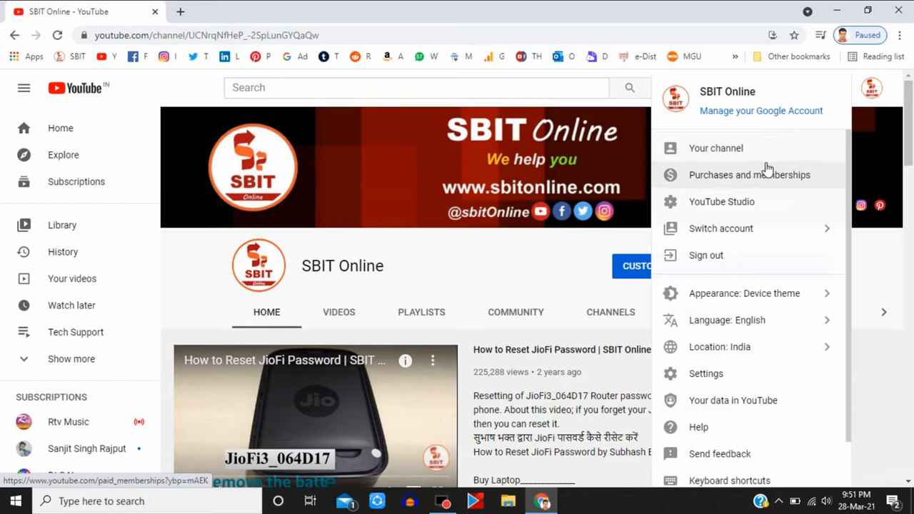
pyautogui.moveTo(745, 208)
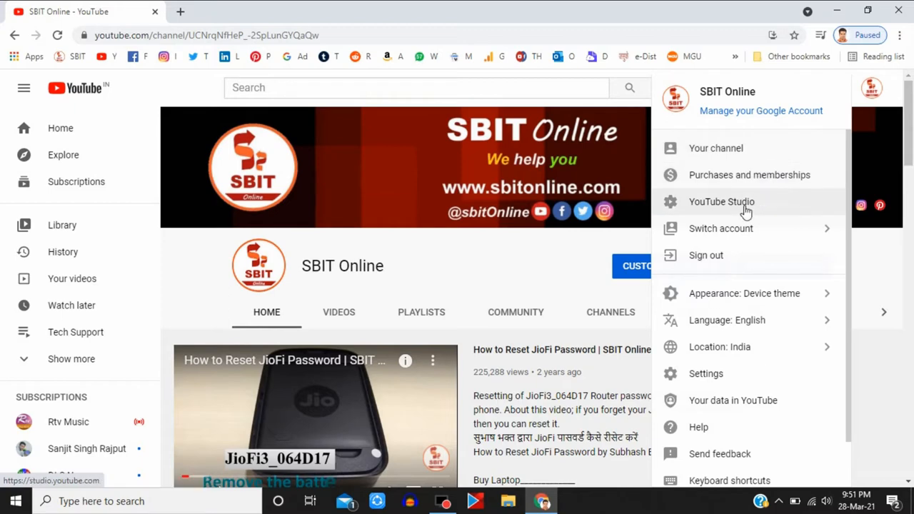
pyautogui.click(721, 203)
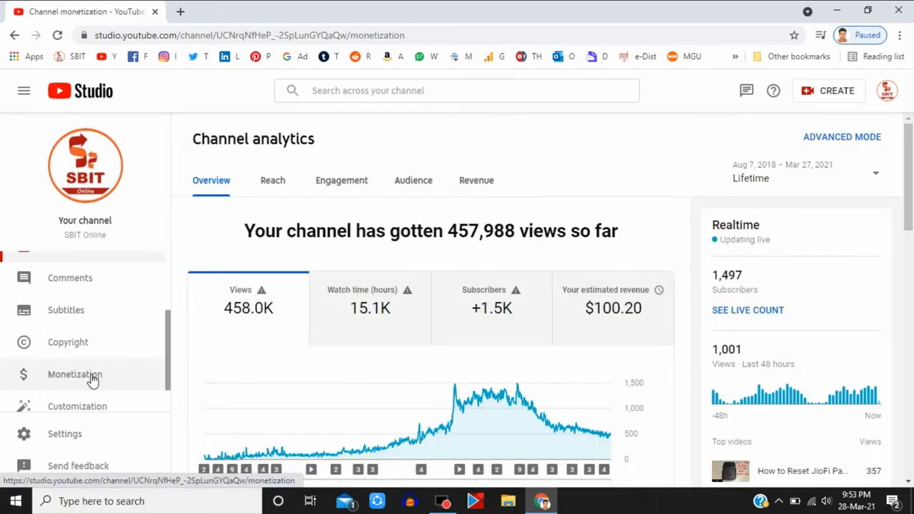
# Step: Start Supers setup from Channel monetization, bringing up the Paid Features addendum
pyautogui.click(75, 374)
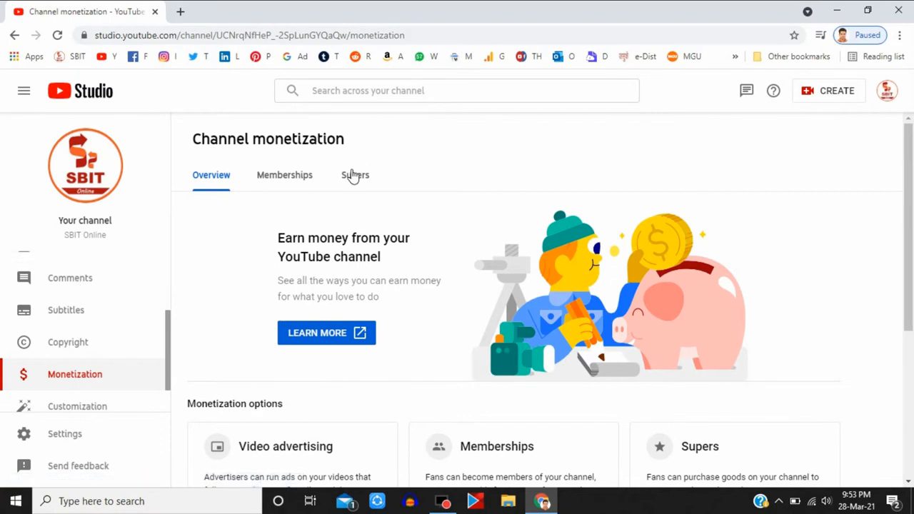
pyautogui.click(354, 174)
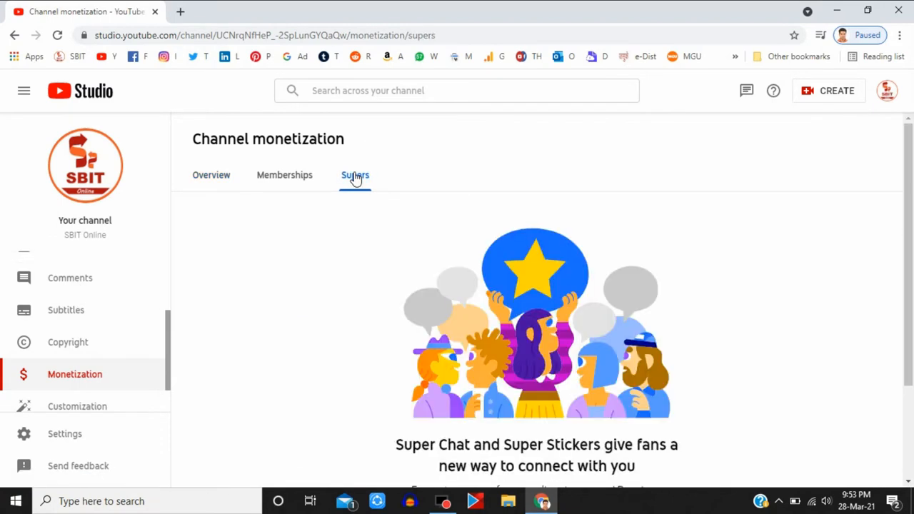
pyautogui.scroll(-3)
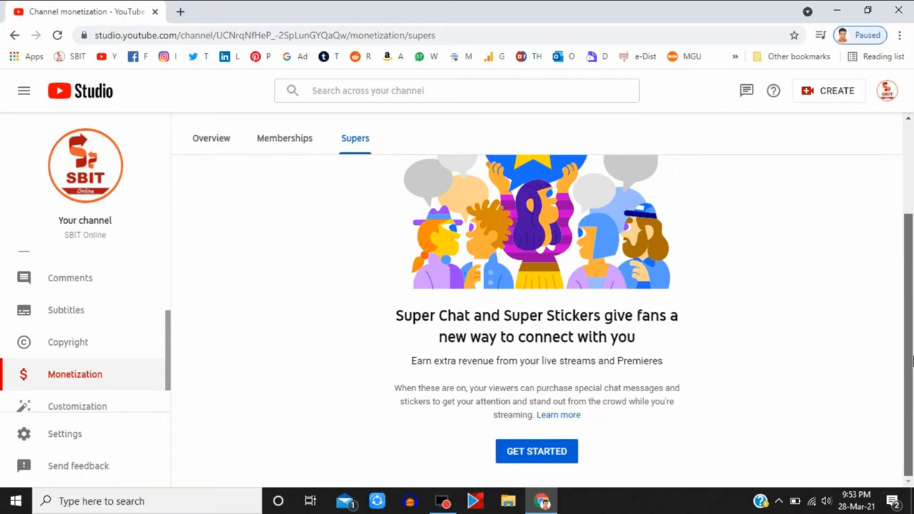
pyautogui.click(536, 451)
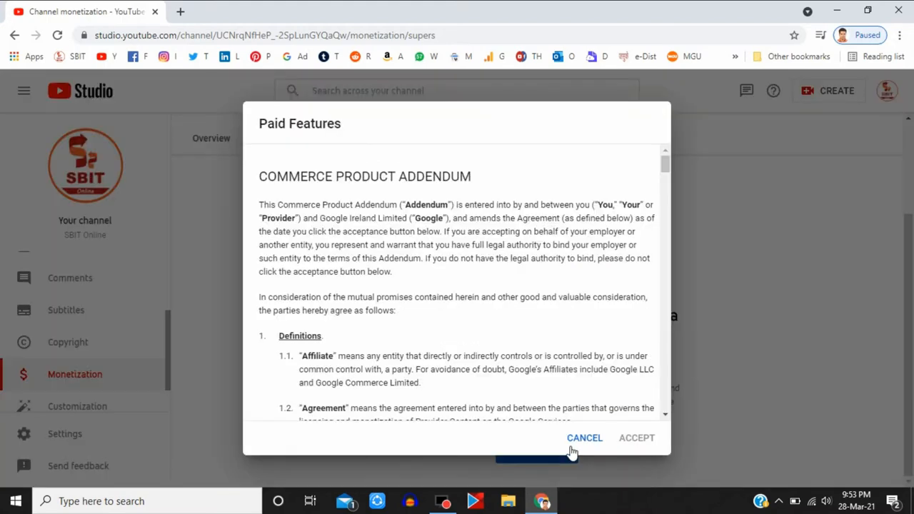
pyautogui.moveTo(664, 177)
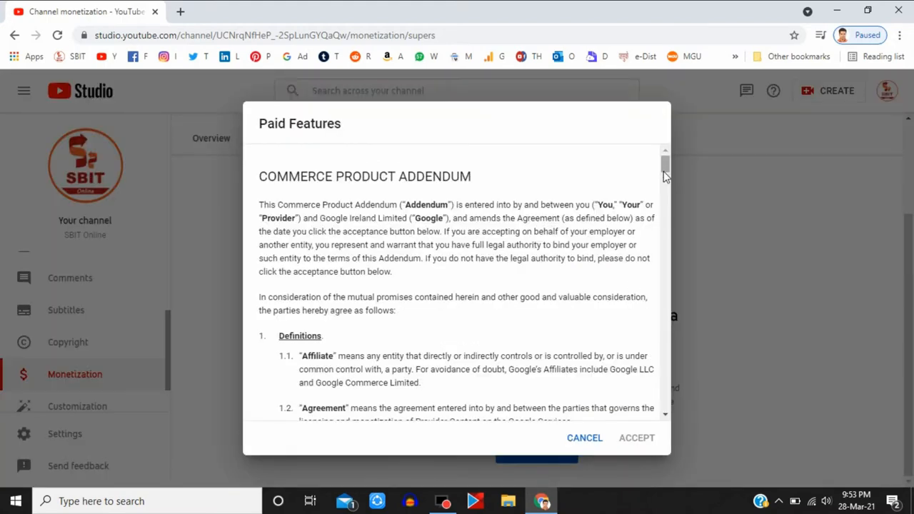
# Step: Read the addendum to its end and begin the Full name field
pyautogui.scroll(-3)
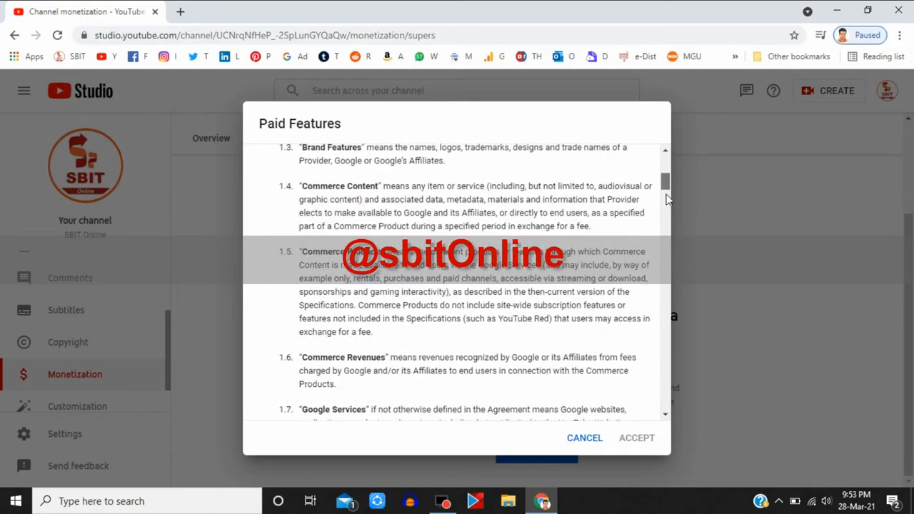
pyautogui.scroll(-3)
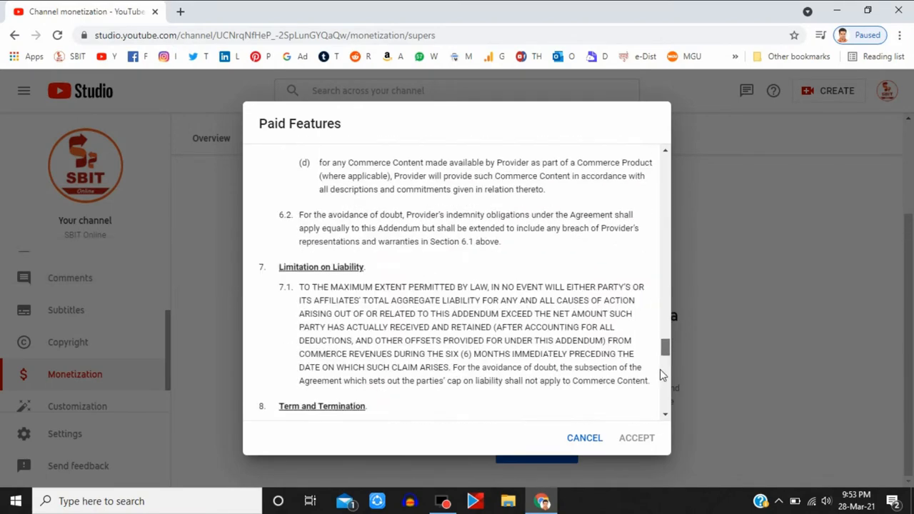
pyautogui.scroll(-3)
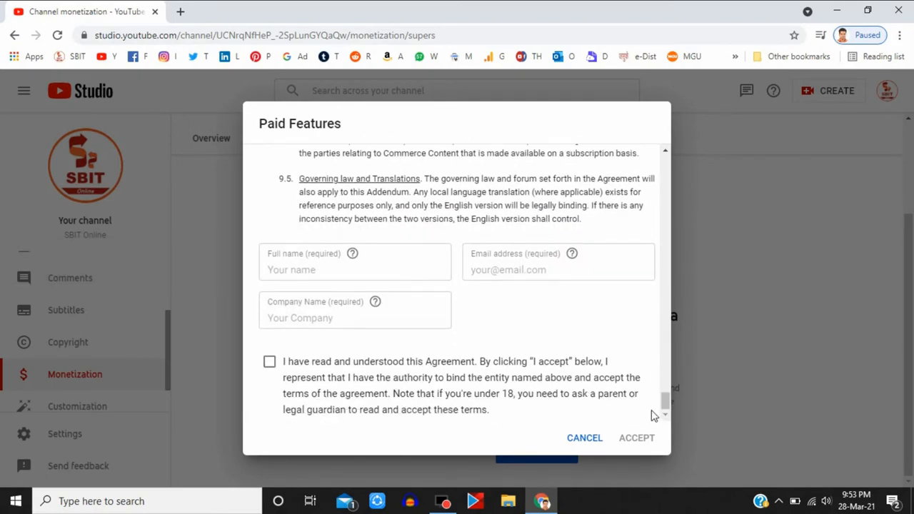
pyautogui.click(337, 269)
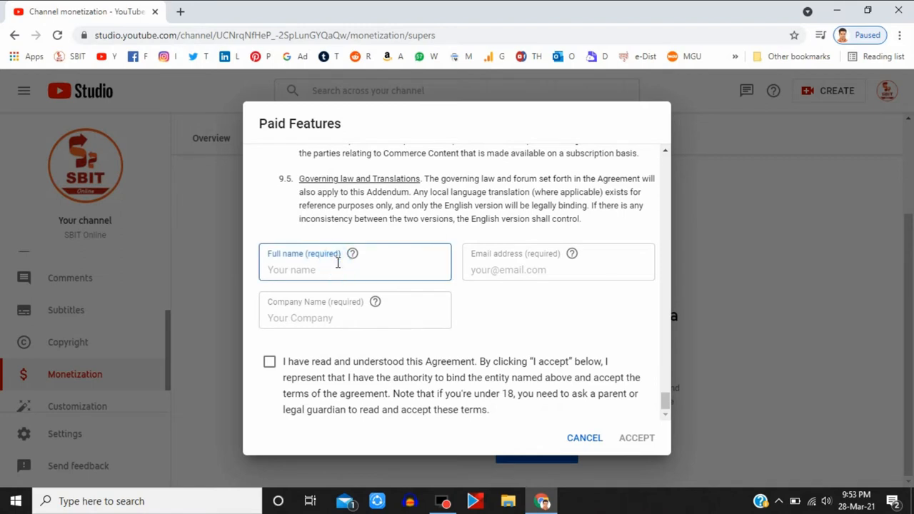
# Step: Fill in the full name, email address and company name N/A
pyautogui.write('Subhash B')
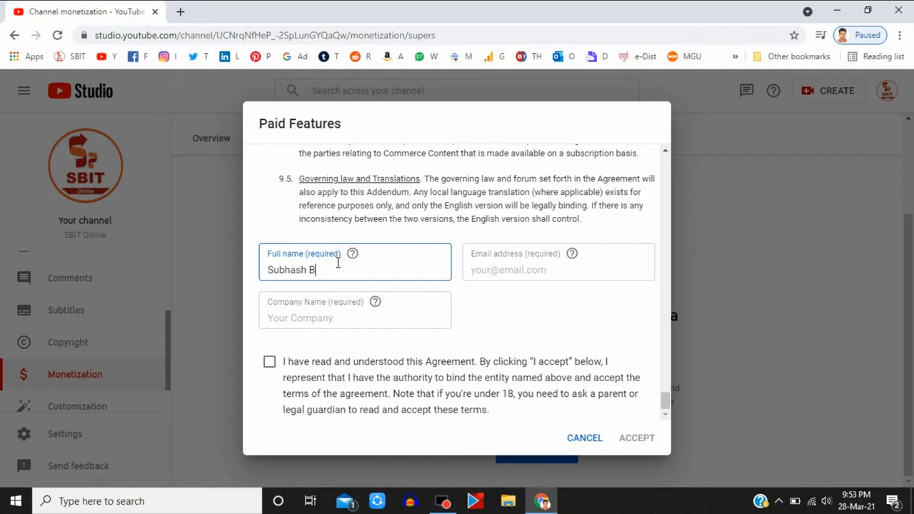
pyautogui.write('hakt')
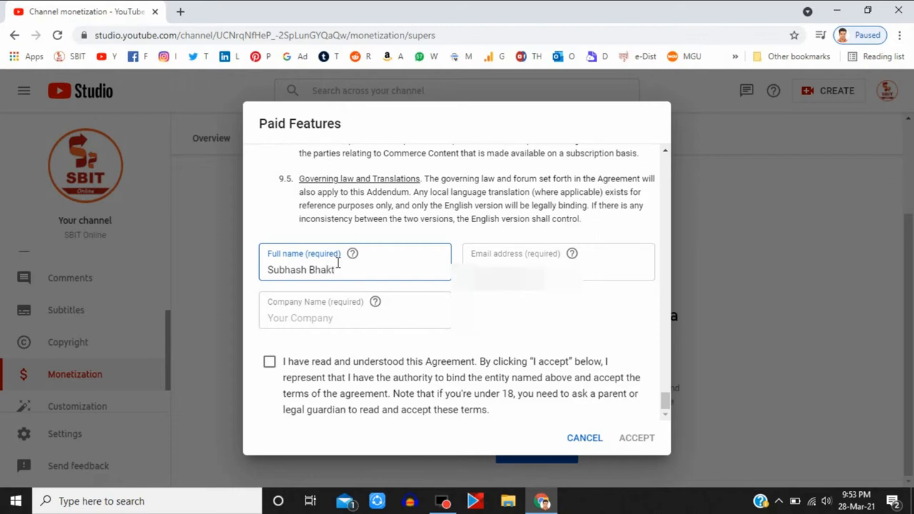
pyautogui.click(557, 263)
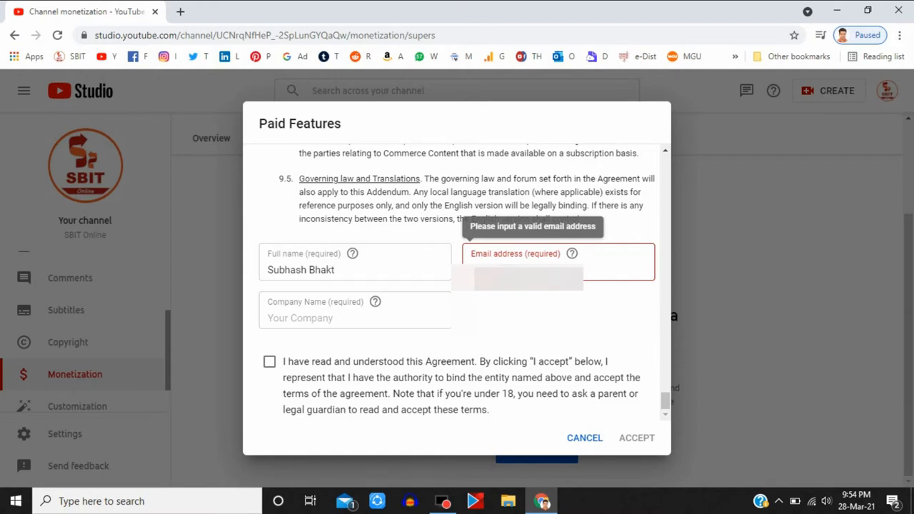
pyautogui.write('l.com')
pyautogui.click(355, 310)
pyautogui.write('N')
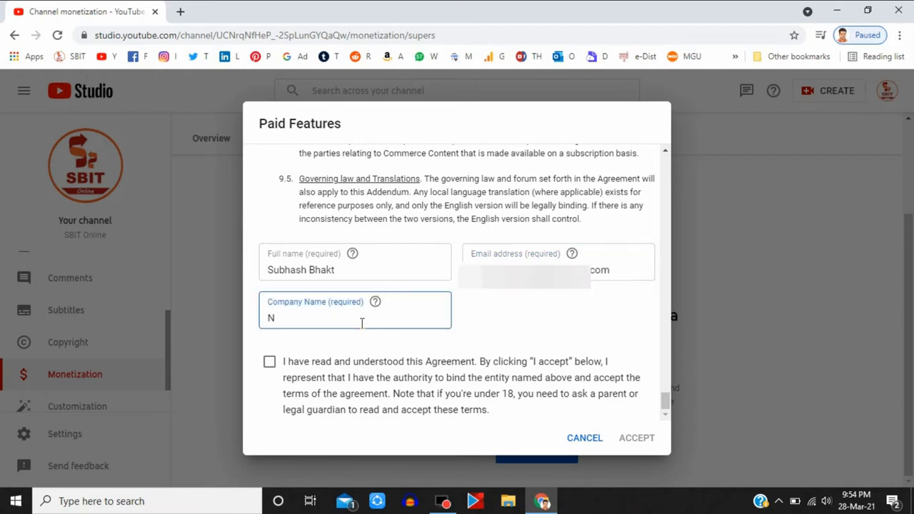
pyautogui.write('/A')
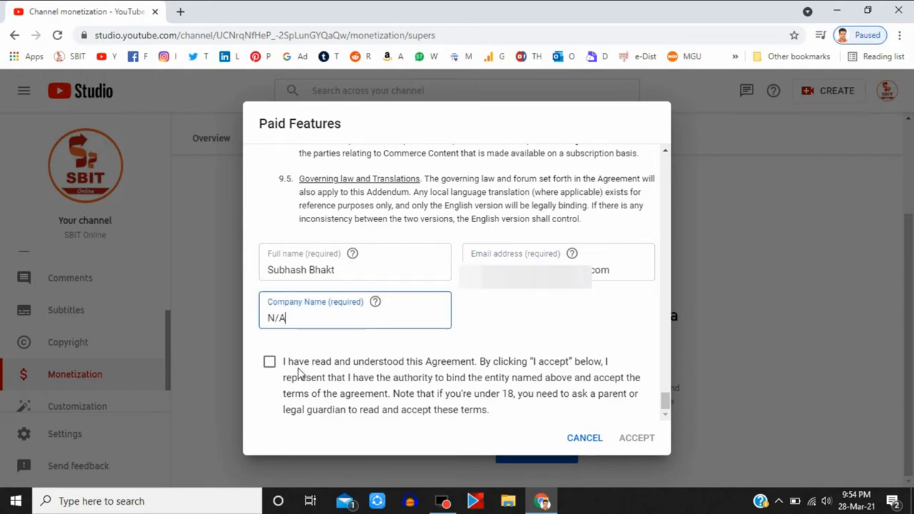
# Step: Tick 'I have read and understood' and accept the Paid Features agreement
pyautogui.click(269, 361)
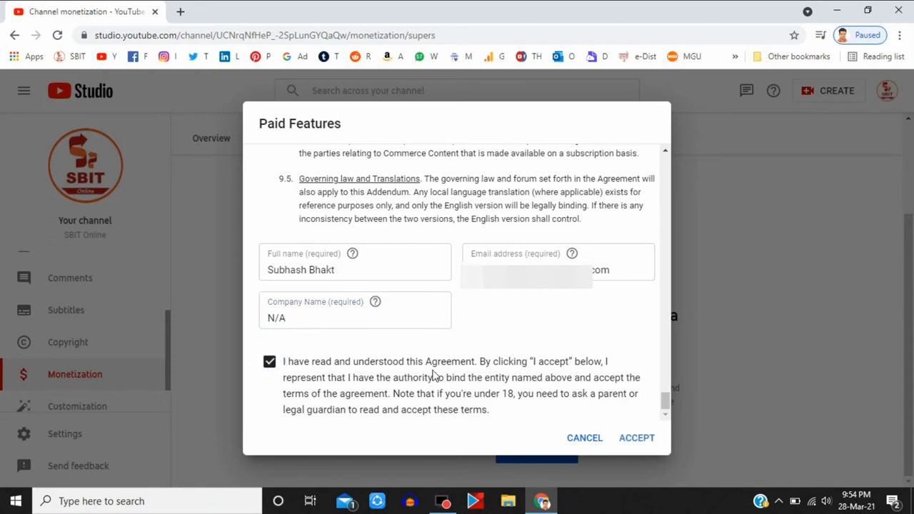
pyautogui.moveTo(648, 437)
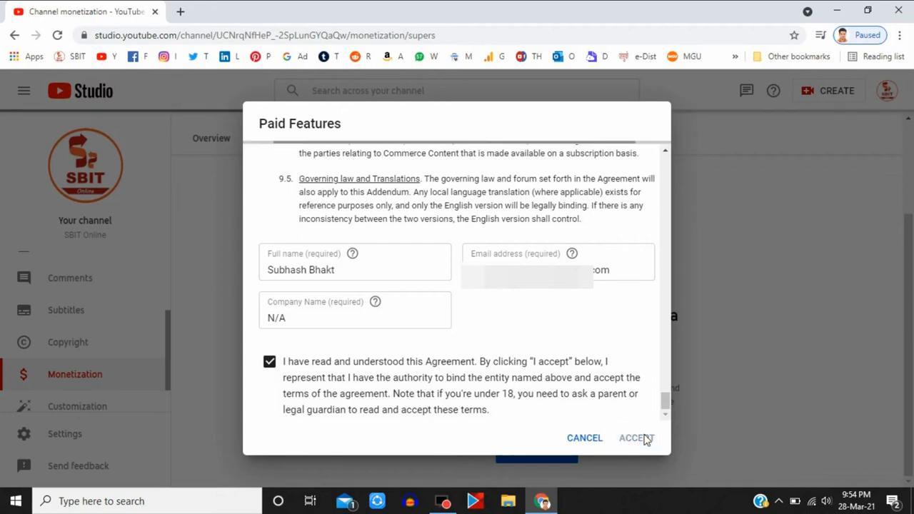
pyautogui.click(635, 437)
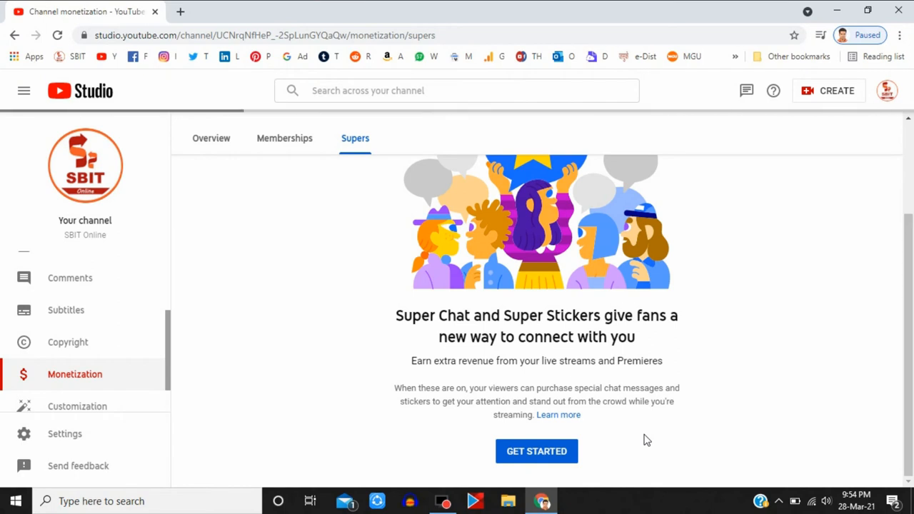
# Step: Enable Super Chat and Super Stickers, then return to the monetization Overview
pyautogui.click(537, 451)
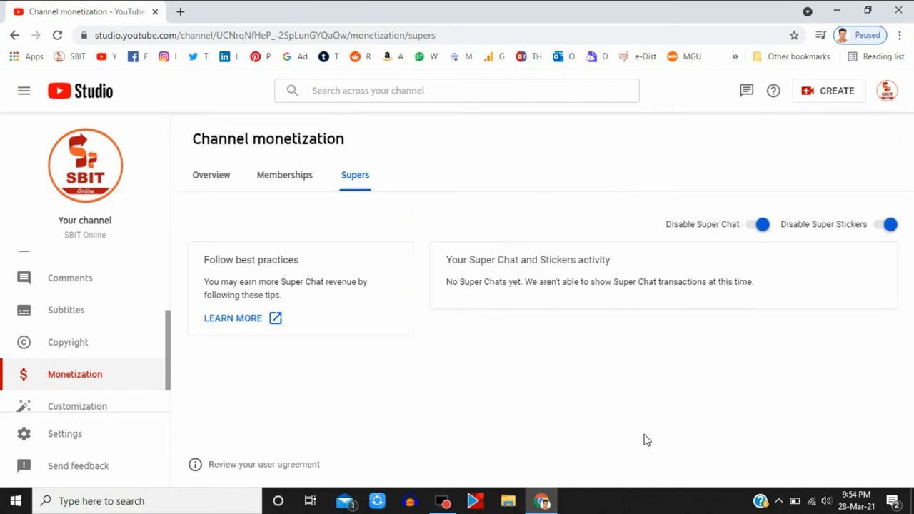
pyautogui.moveTo(436, 267)
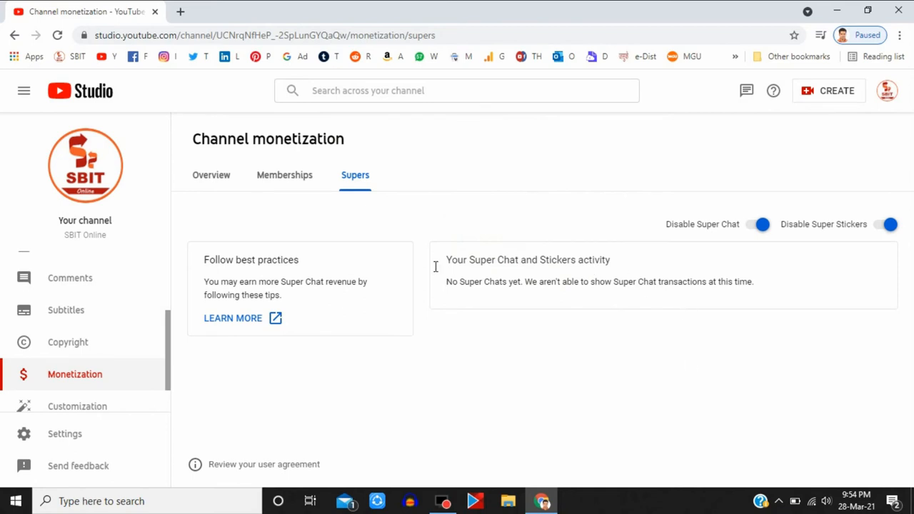
pyautogui.moveTo(909, 171)
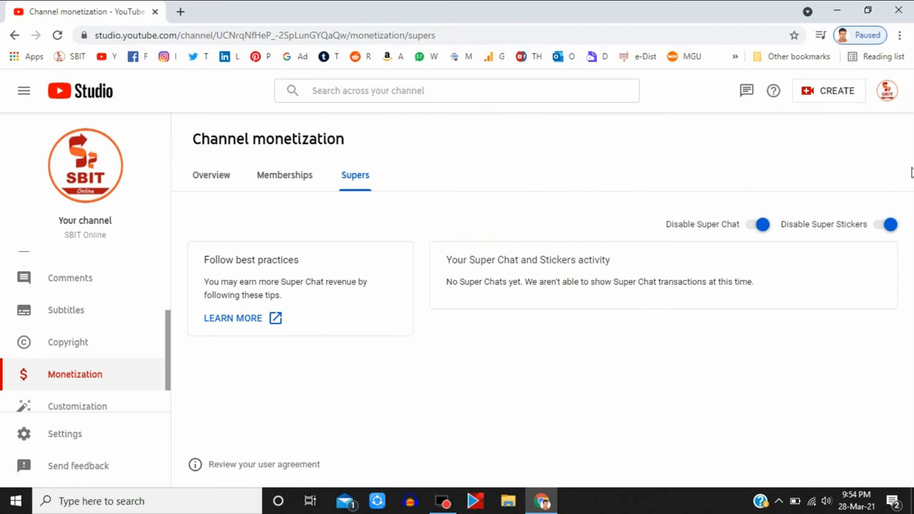
pyautogui.moveTo(862, 226)
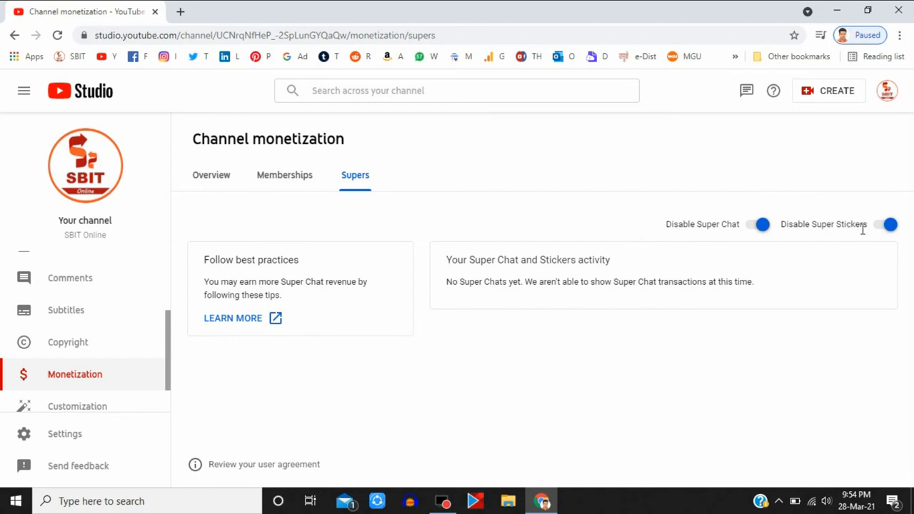
pyautogui.moveTo(721, 236)
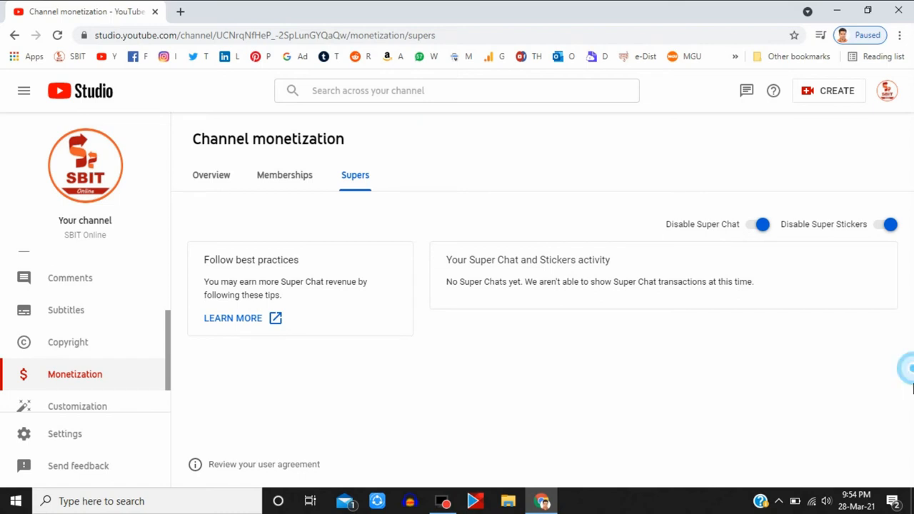
pyautogui.moveTo(391, 282)
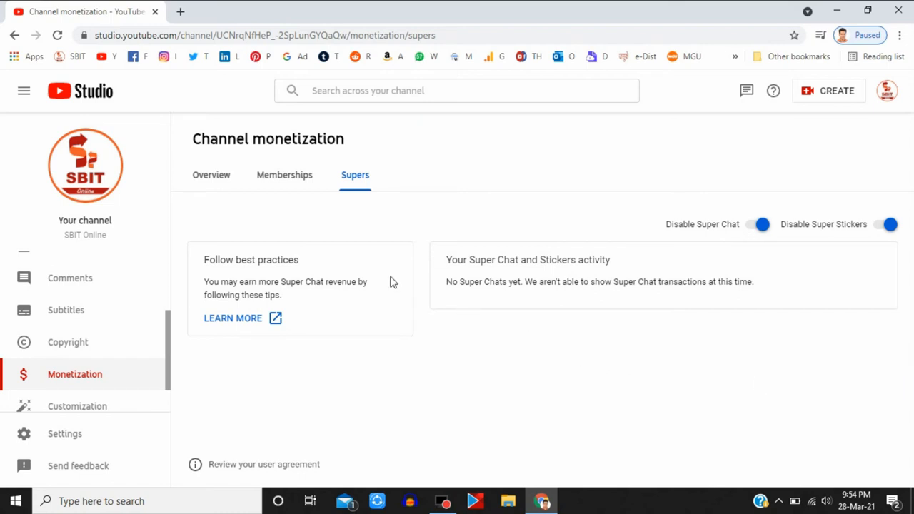
pyautogui.moveTo(365, 288)
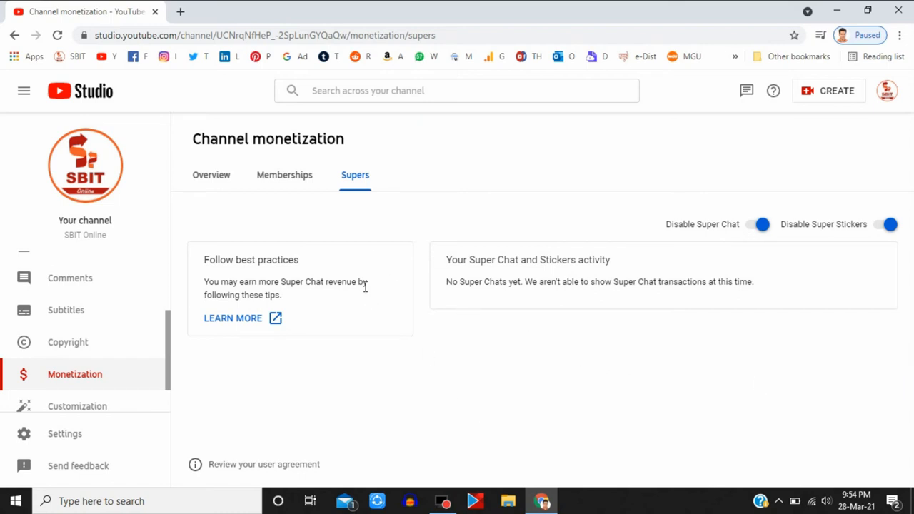
pyautogui.click(211, 174)
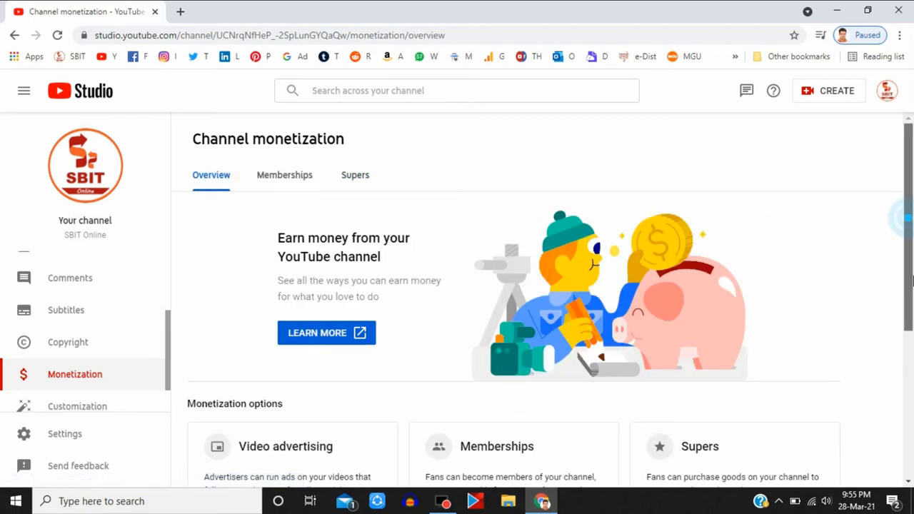
pyautogui.scroll(-3)
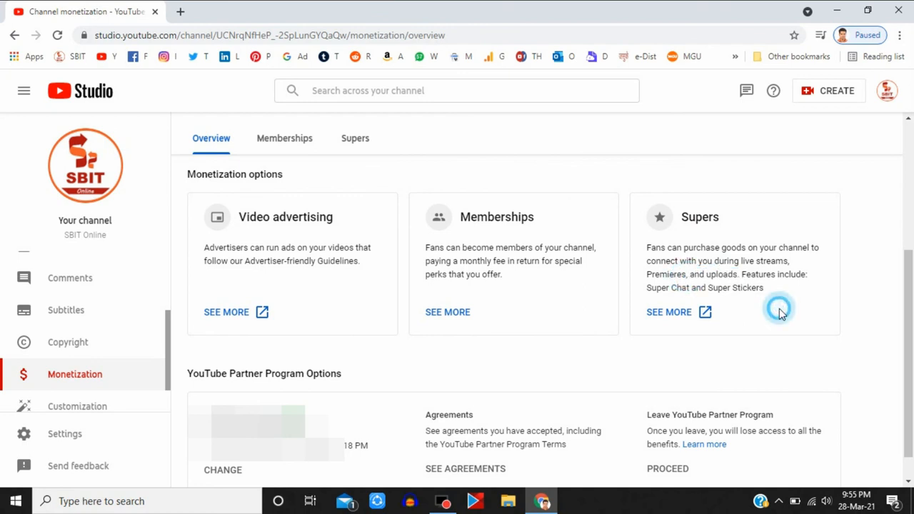
pyautogui.moveTo(833, 291)
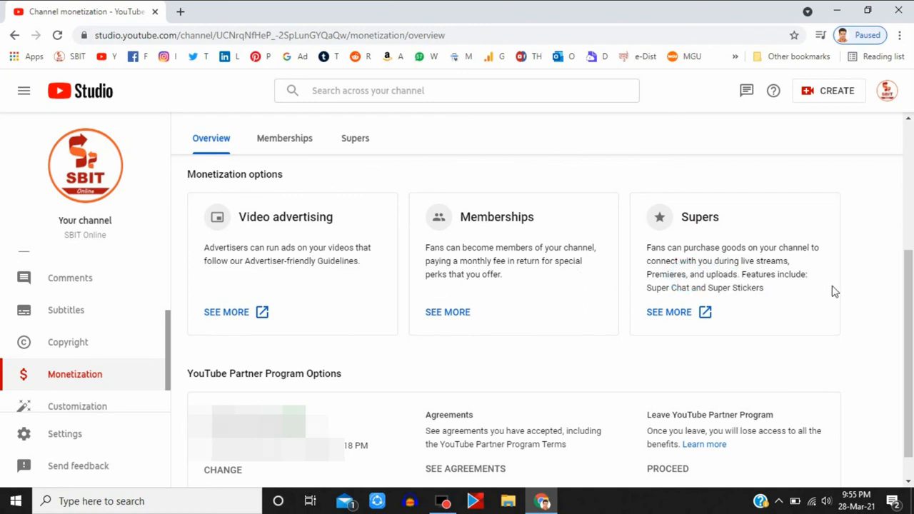